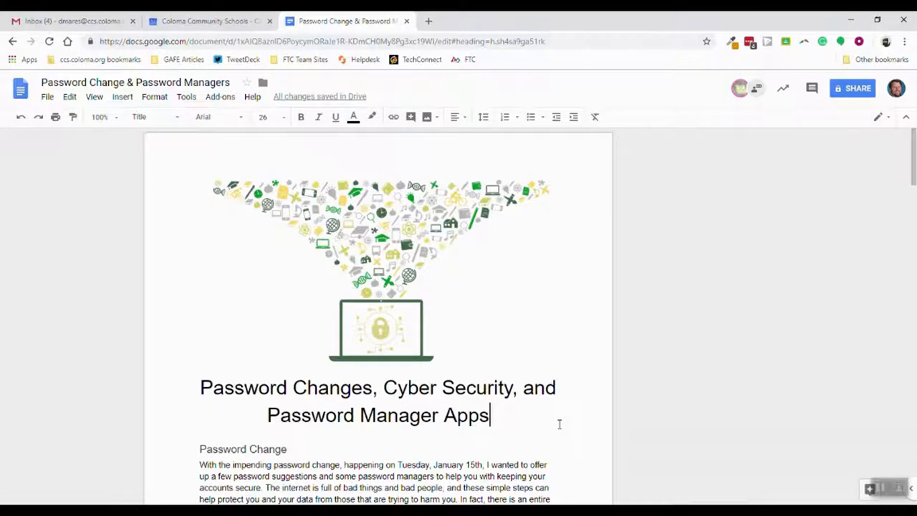
mouse_move(851, 137)
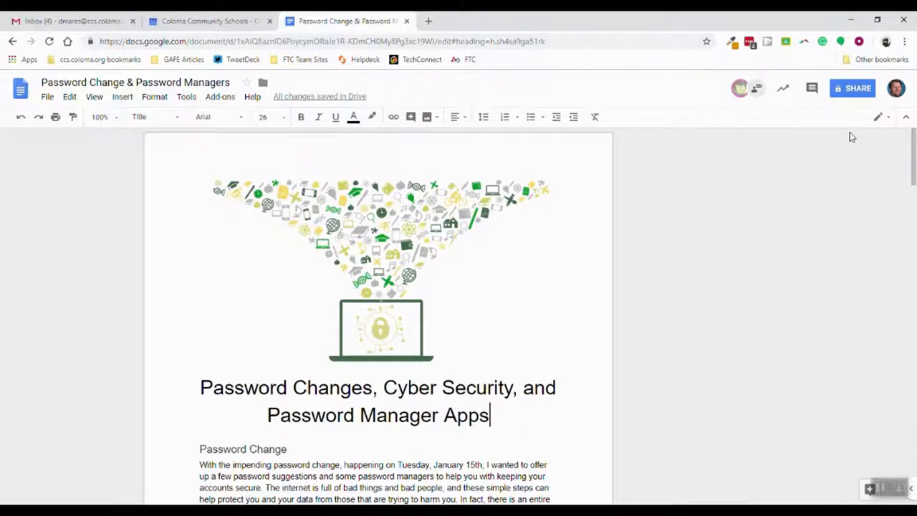
mouse_move(896, 88)
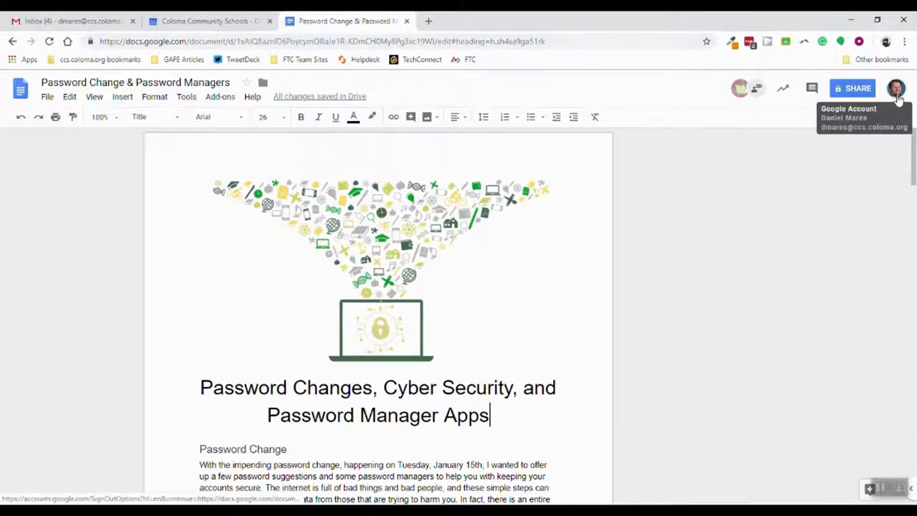
- Open Google Account settings from the profile picture menu in Google Docs
left_click(896, 88)
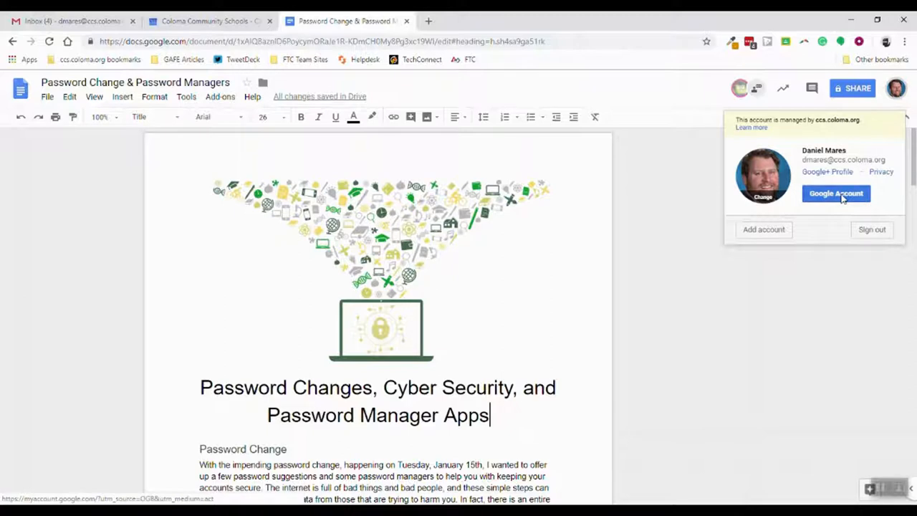
left_click(835, 194)
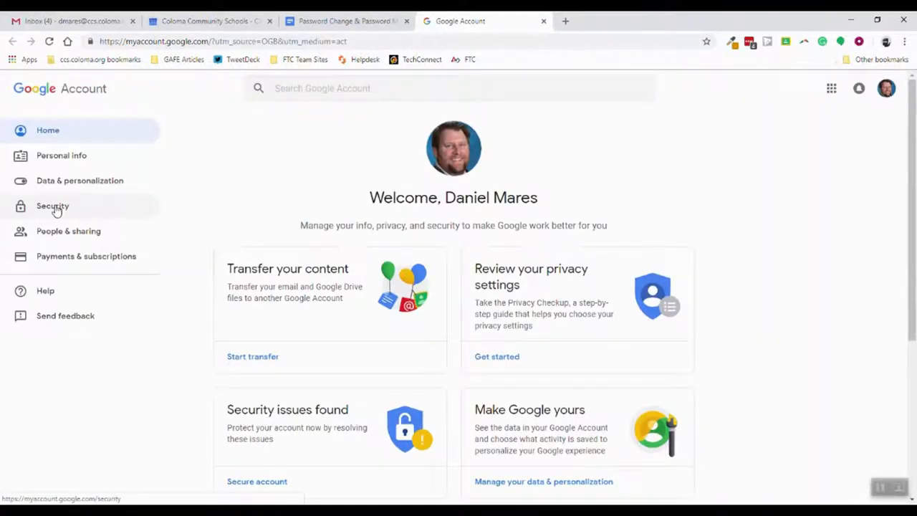
- Open the Security page and review it, ending at Signing in to Google
left_click(52, 205)
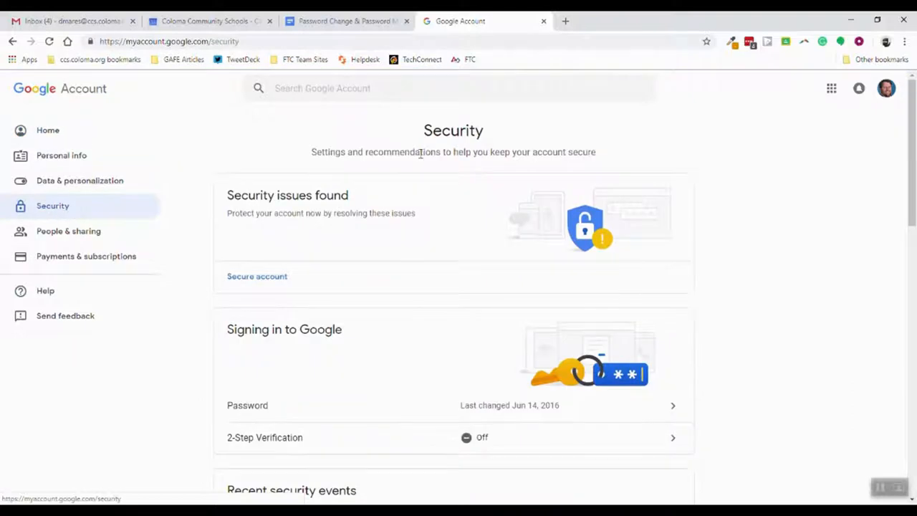
scroll("down", 3)
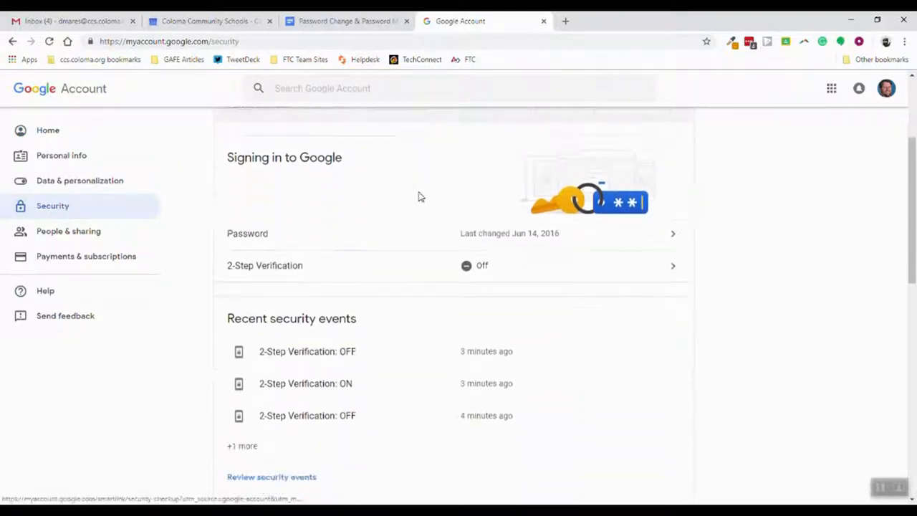
scroll("down", 3)
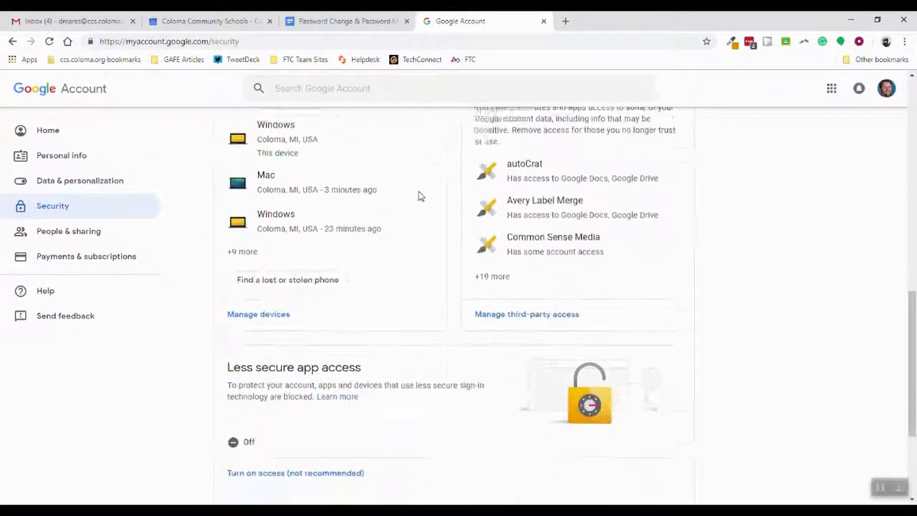
scroll("down", 3)
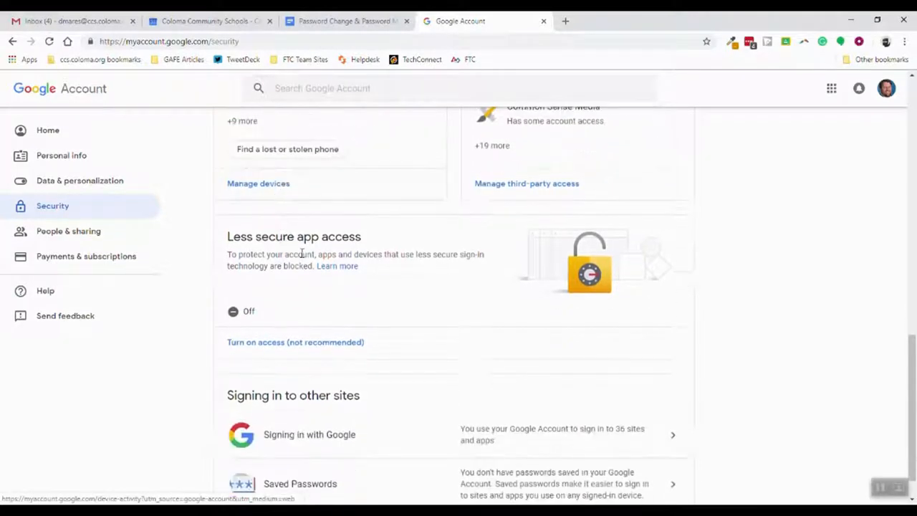
scroll("down", 3)
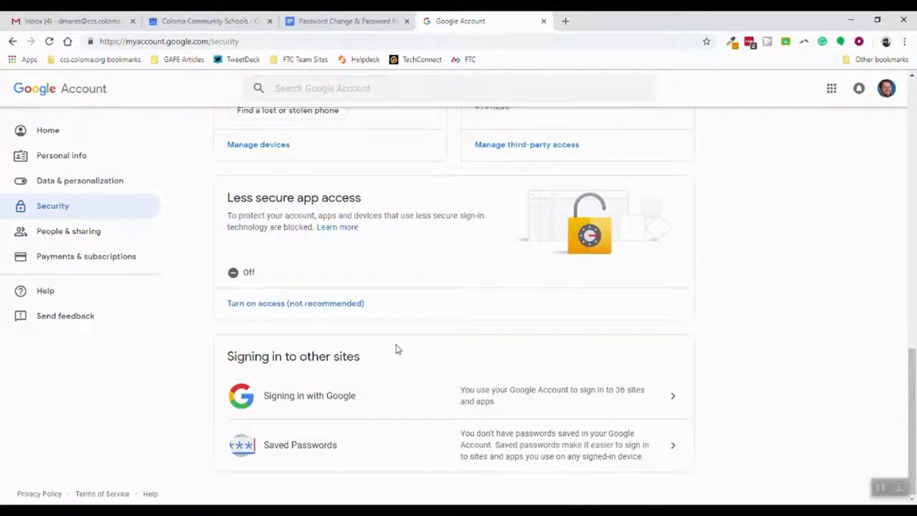
scroll("up", 3)
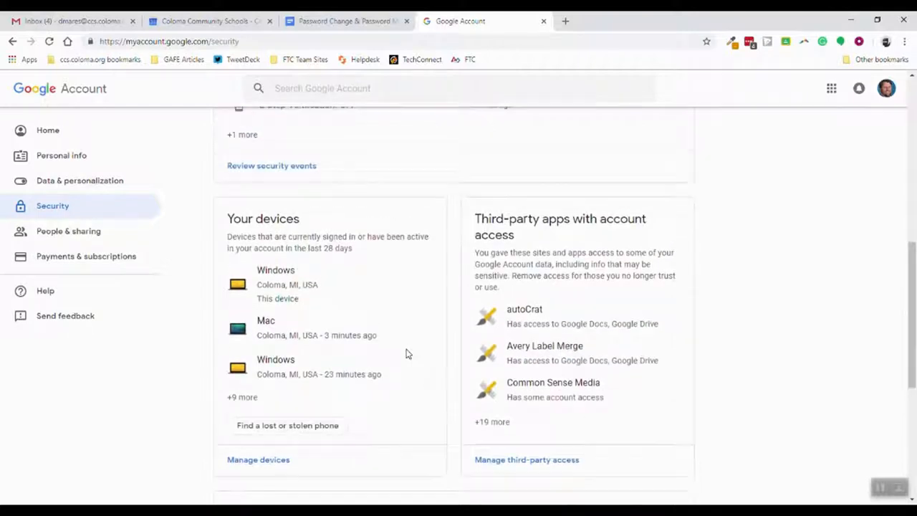
scroll("up", 3)
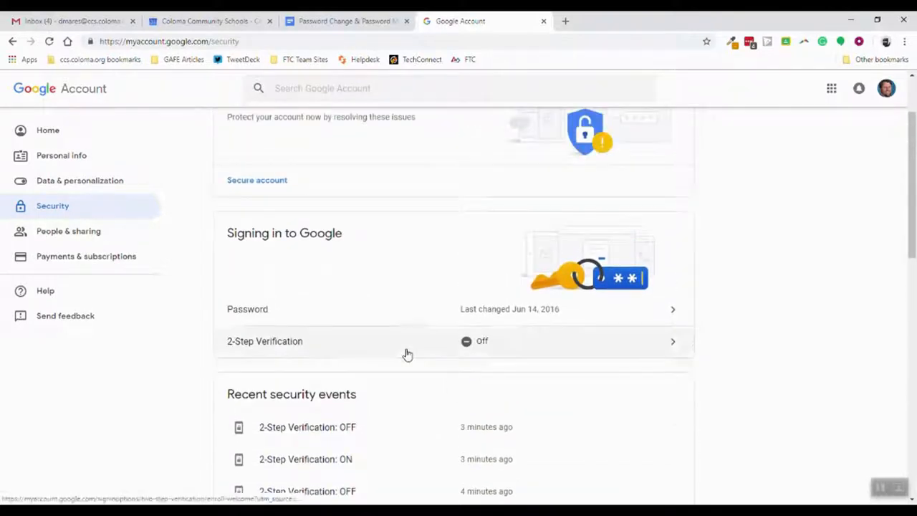
scroll("up", 3)
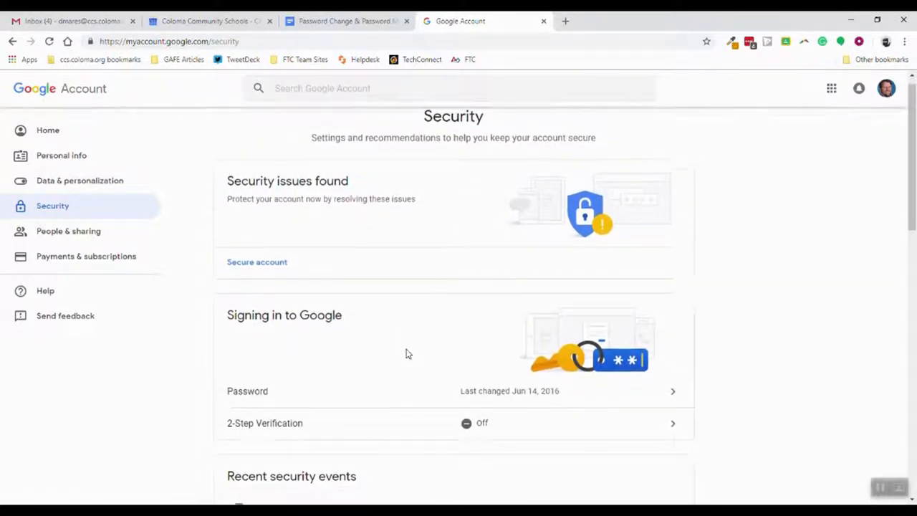
mouse_move(670, 409)
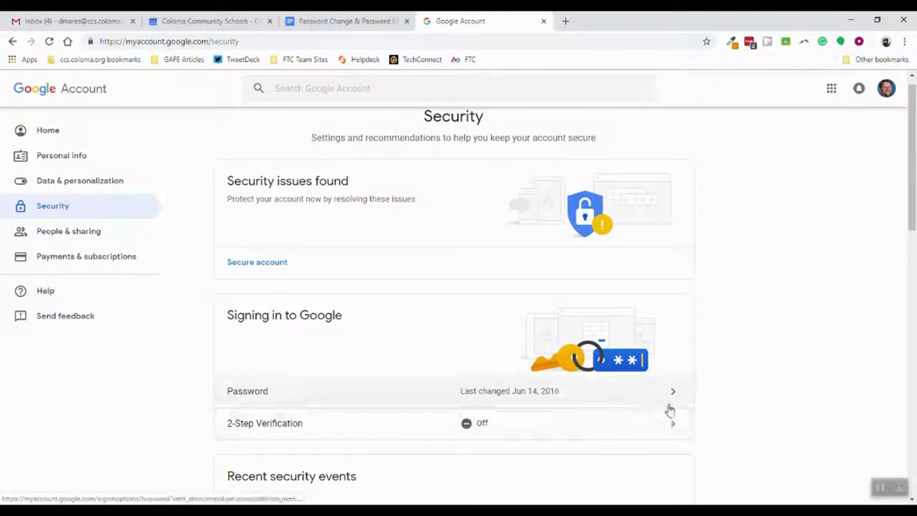
mouse_move(585, 389)
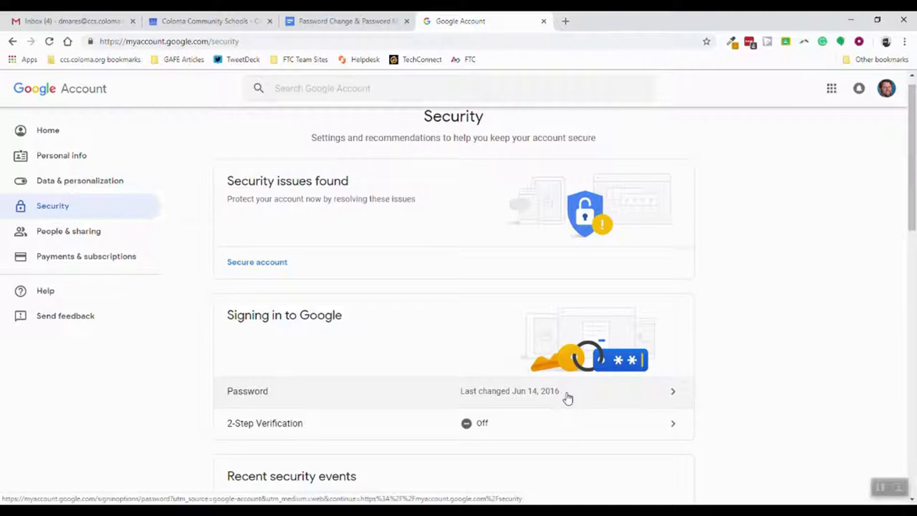
mouse_move(673, 425)
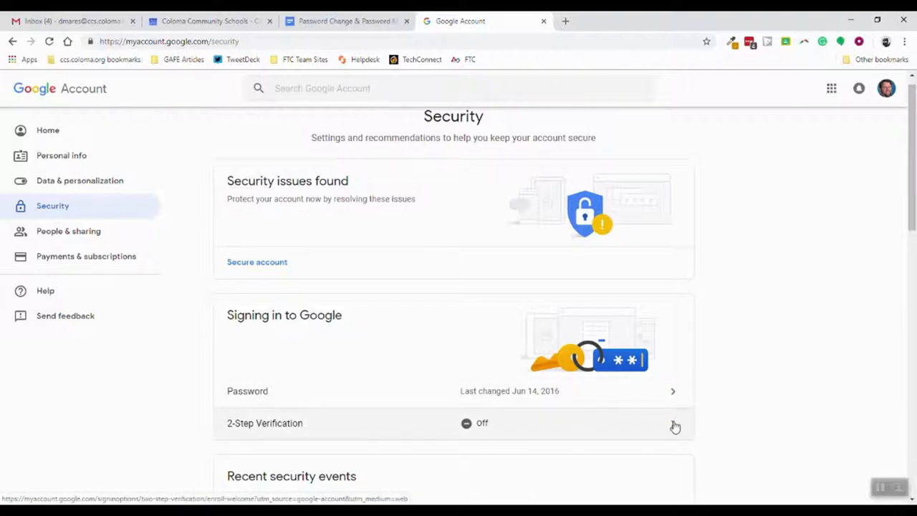
- Start 2-Step Verification setup and re-enter the account password to verify identity
left_click(671, 422)
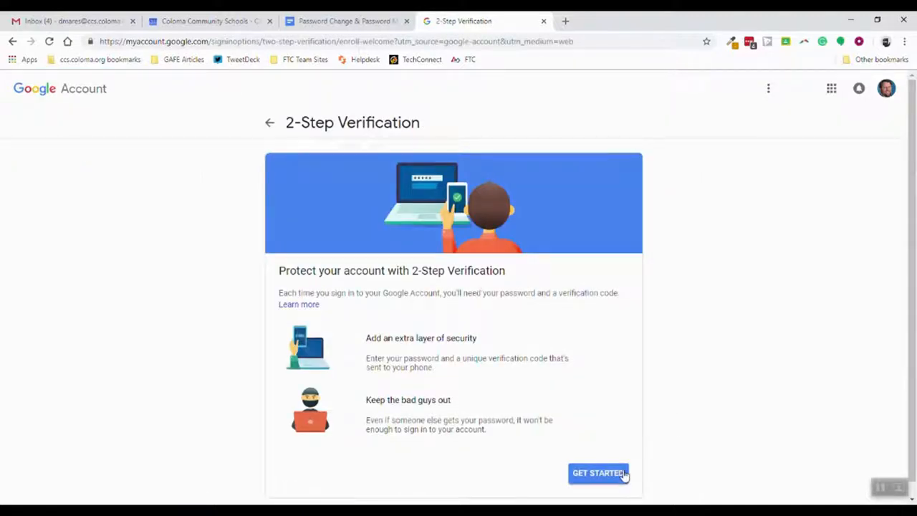
left_click(598, 472)
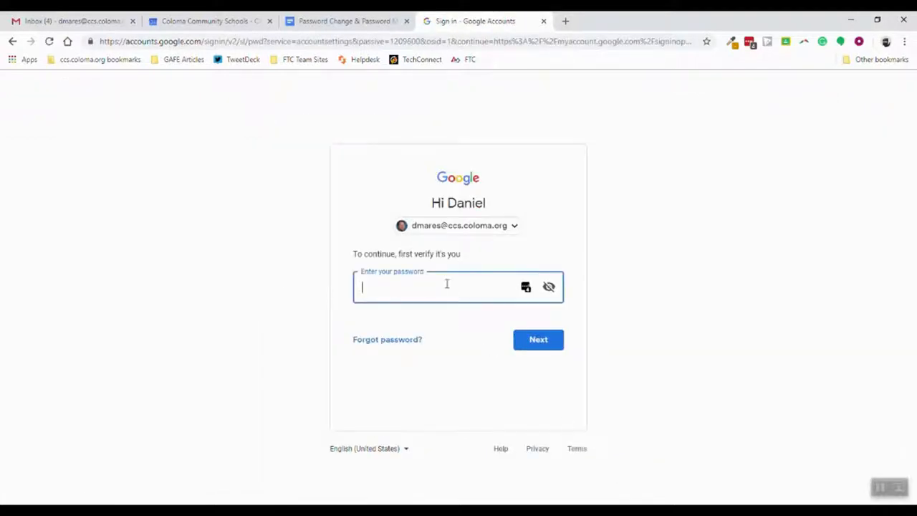
type("••••••")
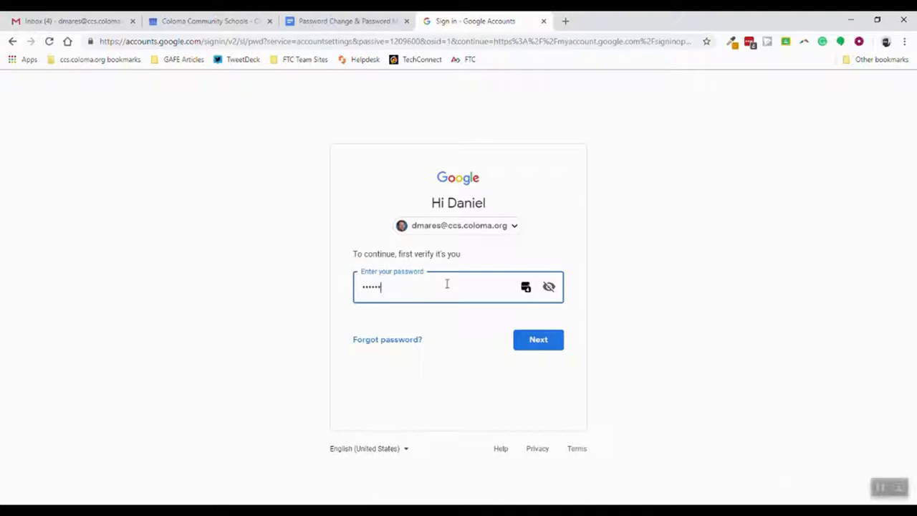
type("••")
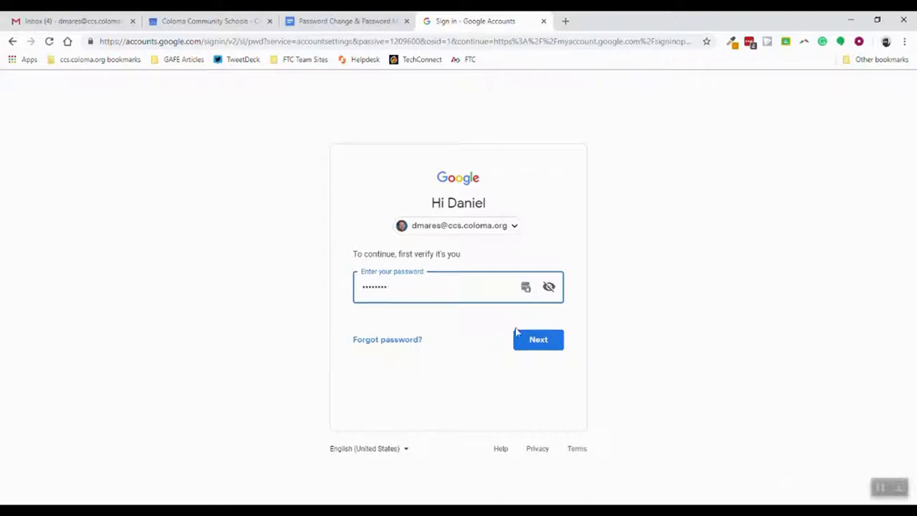
left_click(537, 339)
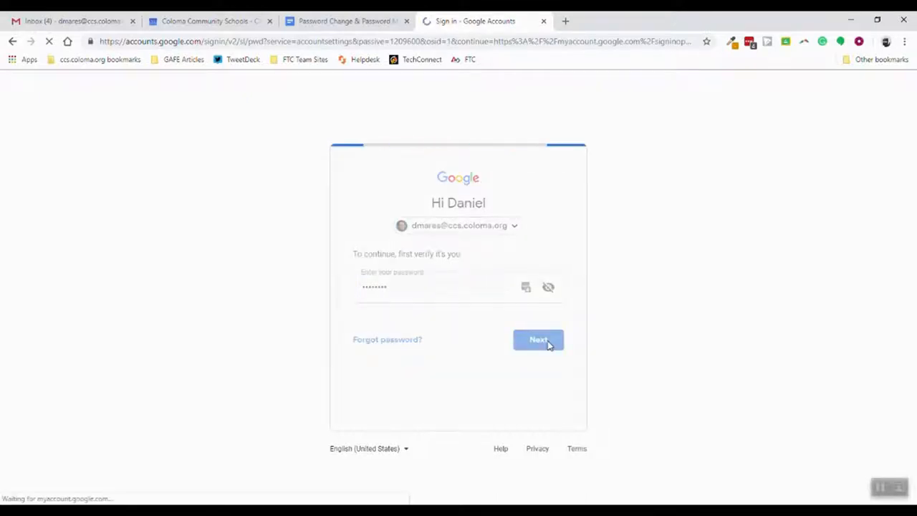
left_click(537, 338)
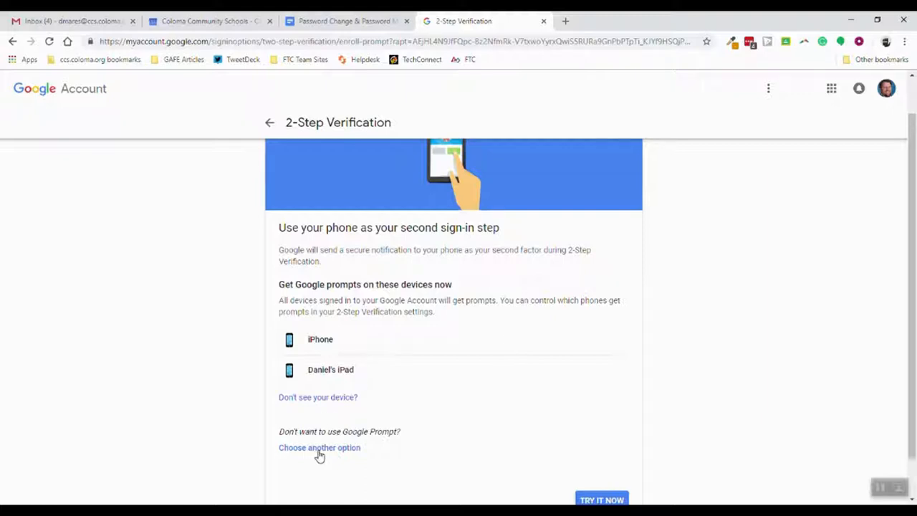
- Send a test sign-in prompt to the phone and approve it
left_click(319, 447)
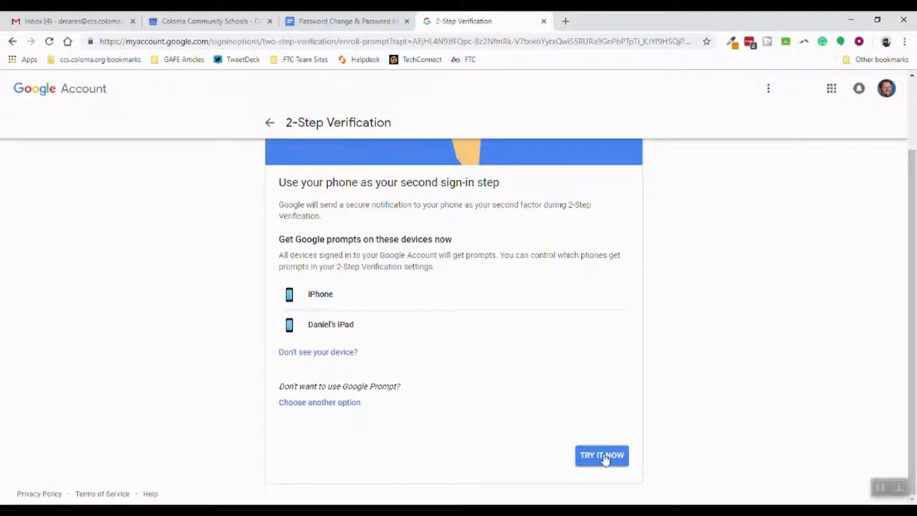
left_click(602, 455)
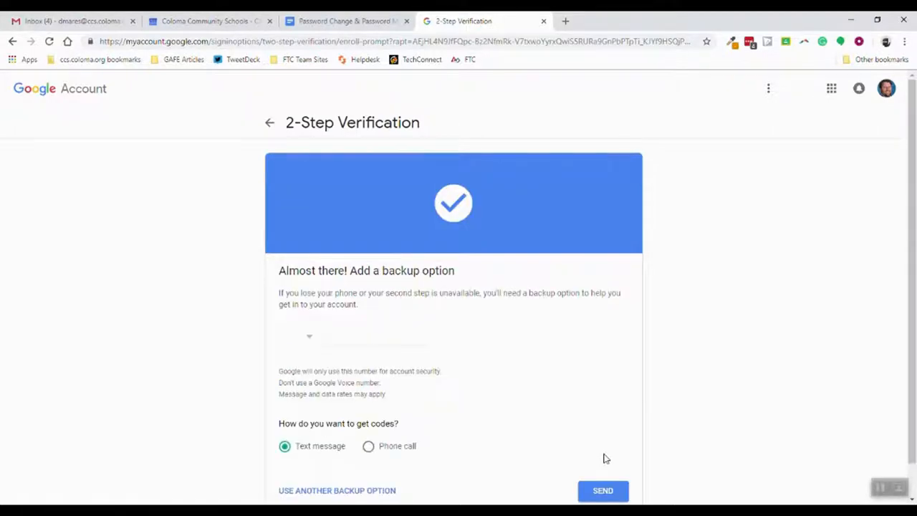
- Send a verification code to the backup phone number and enter the code
left_click(373, 336)
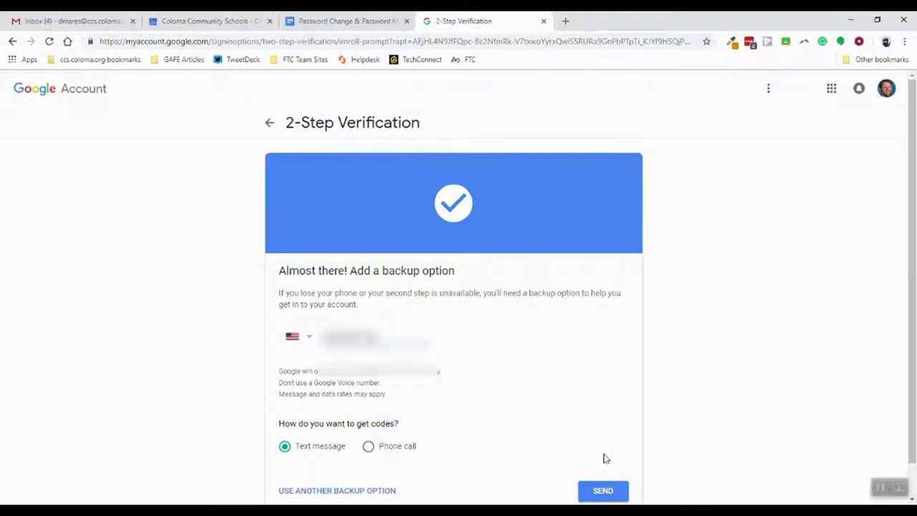
mouse_move(577, 396)
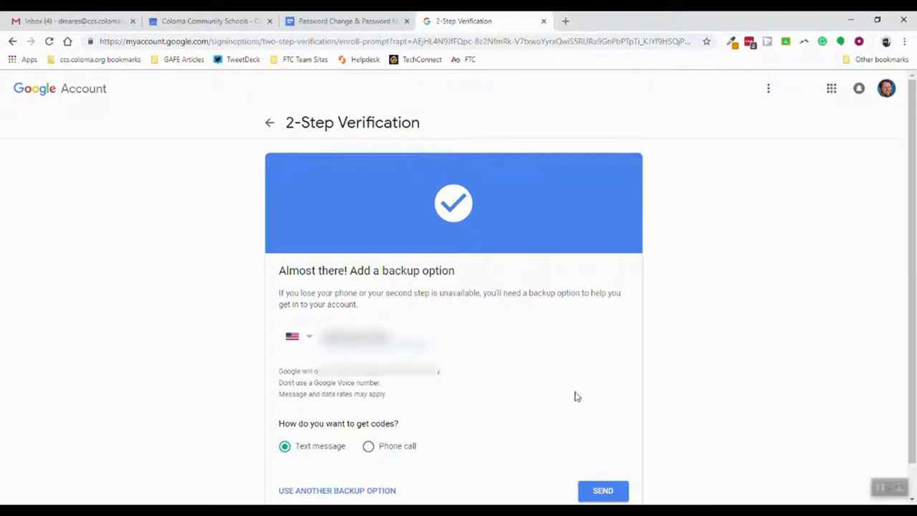
left_click(602, 490)
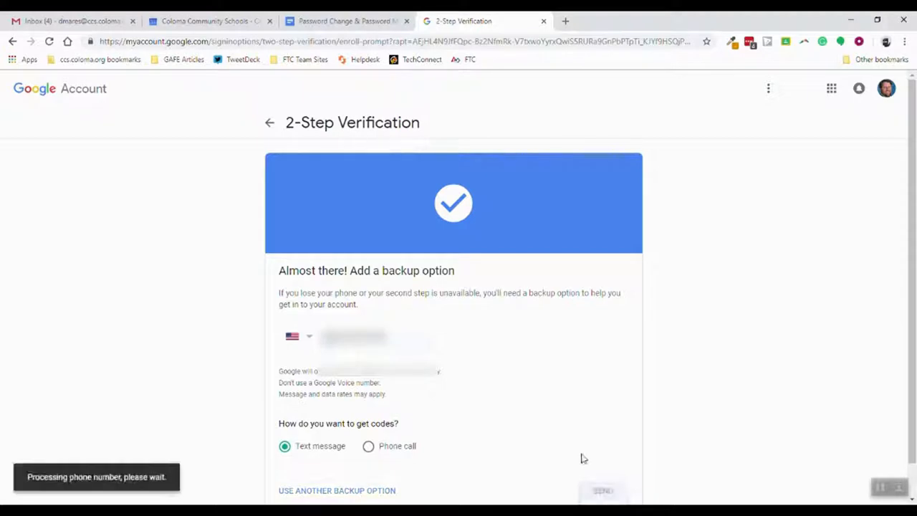
left_click(602, 490)
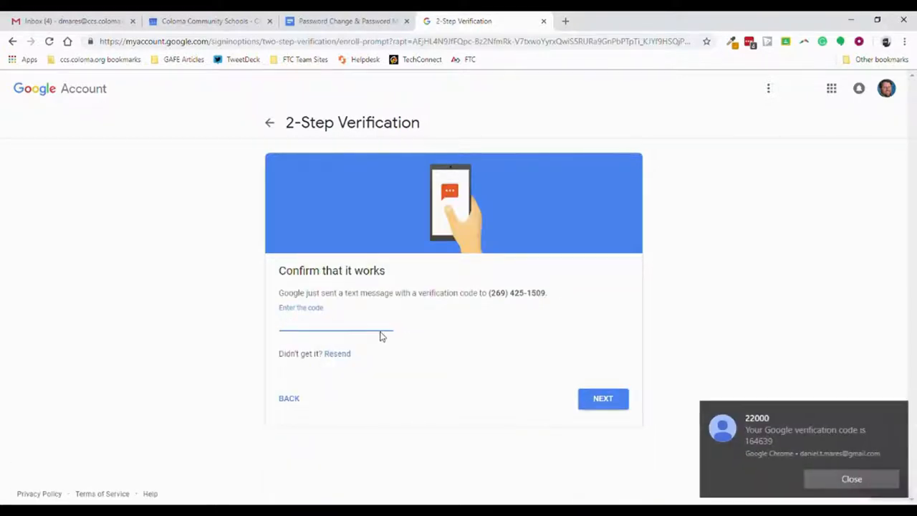
type("1")
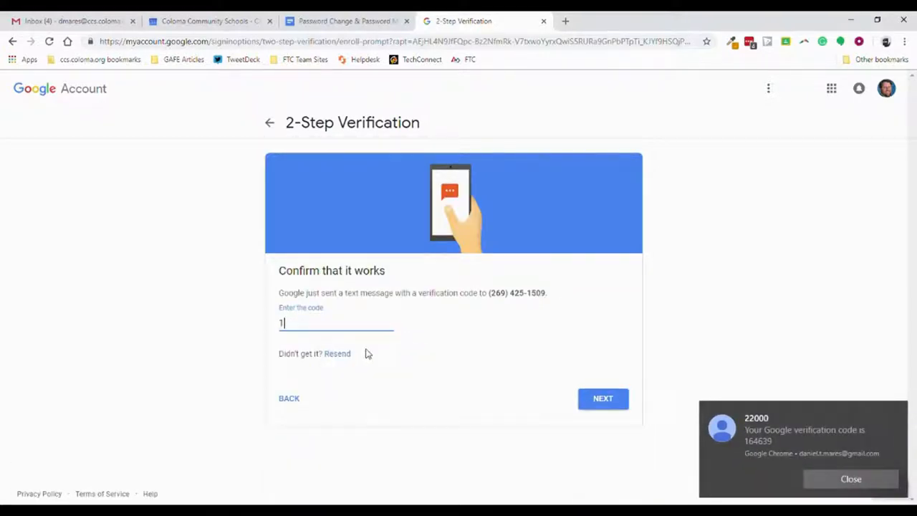
type("65")
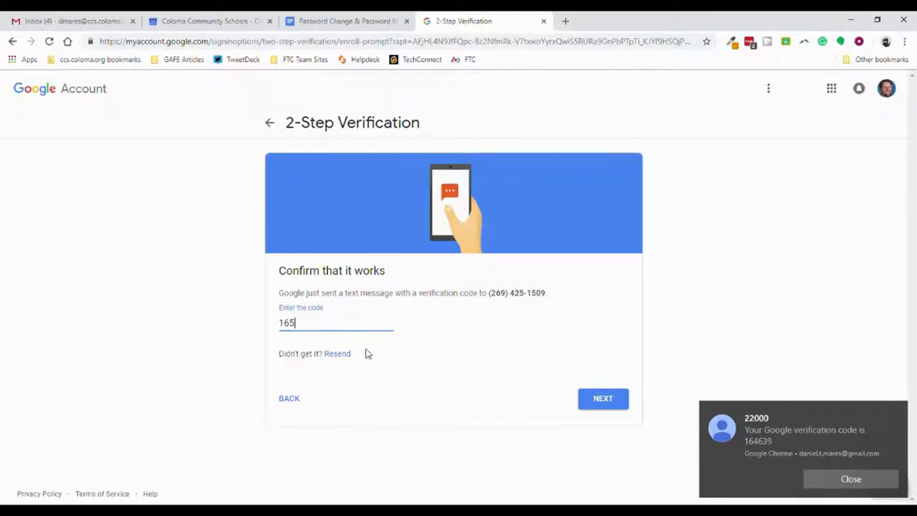
type("639")
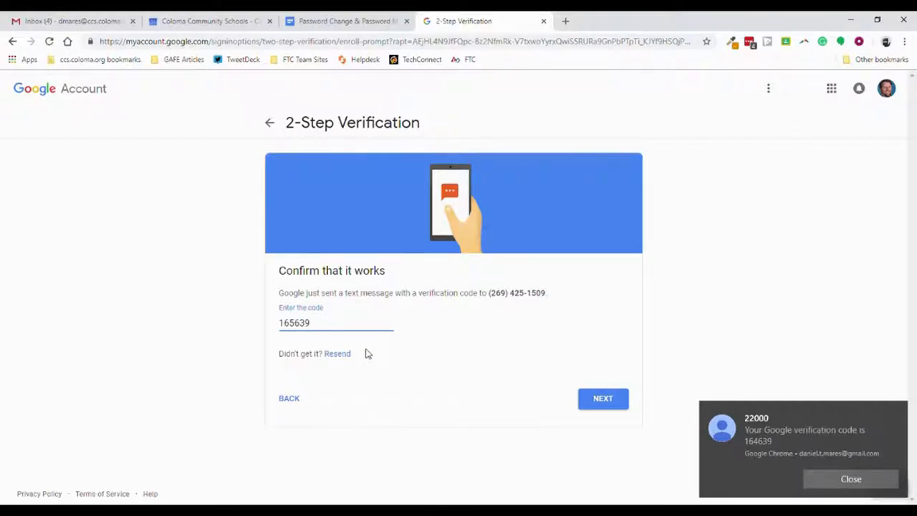
- Submit the code, correct a wrong digit, and resubmit it
left_click(602, 397)
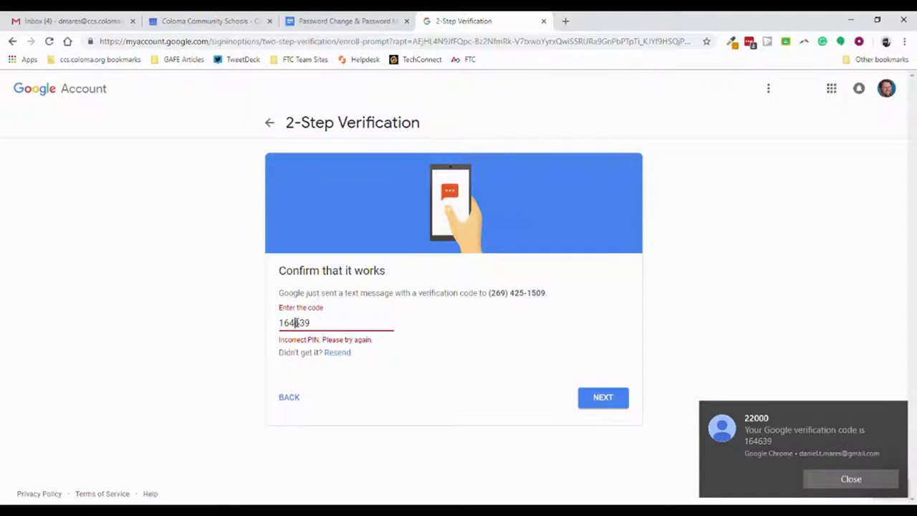
left_click(602, 397)
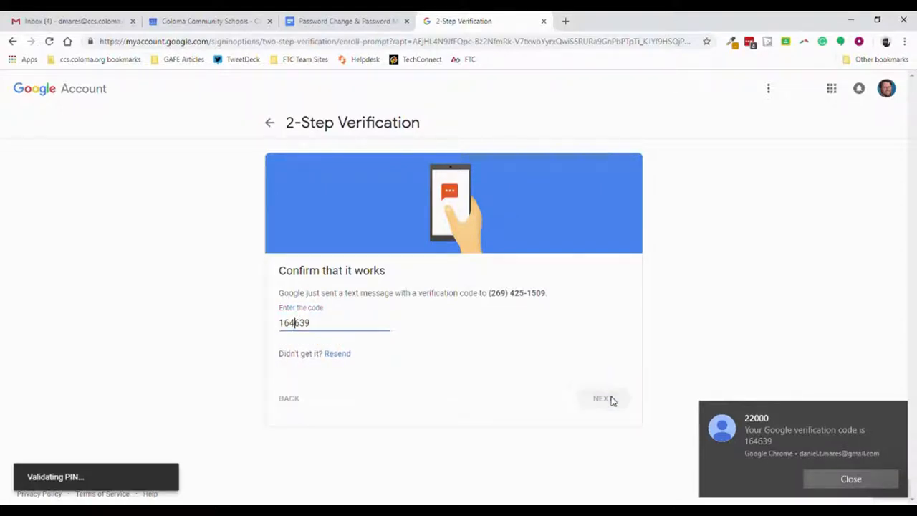
left_click(600, 398)
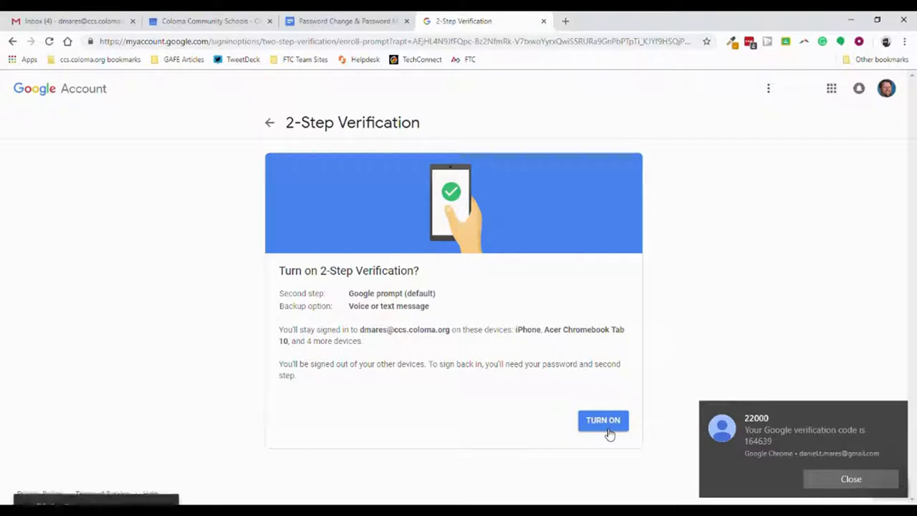
- Turn on 2-Step Verification and go back to the Security overview
left_click(603, 419)
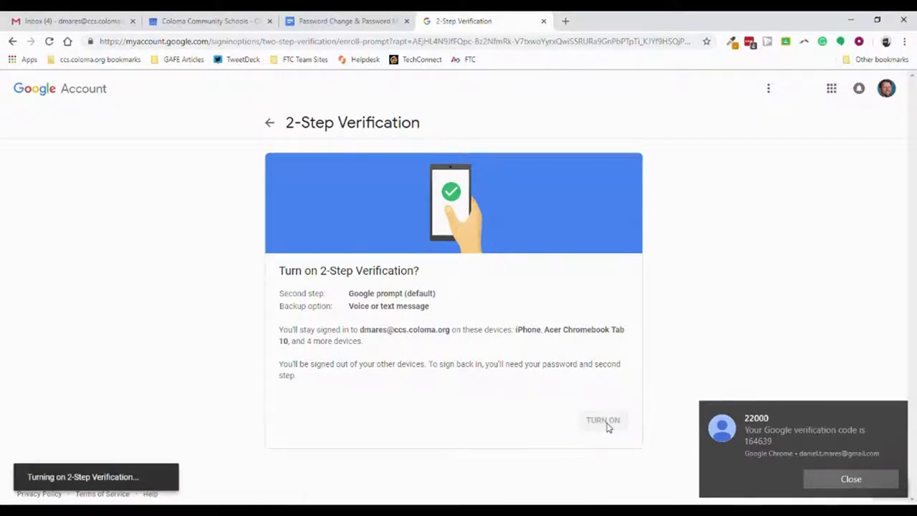
left_click(603, 420)
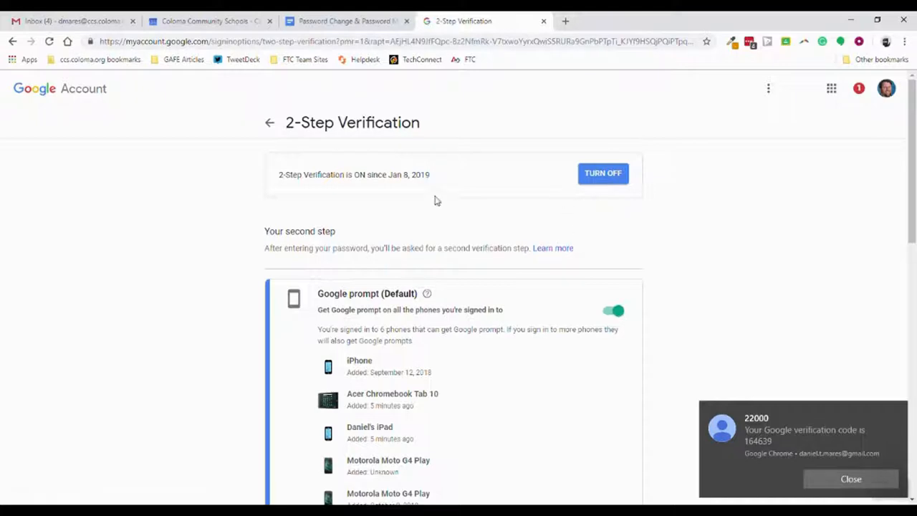
mouse_move(271, 123)
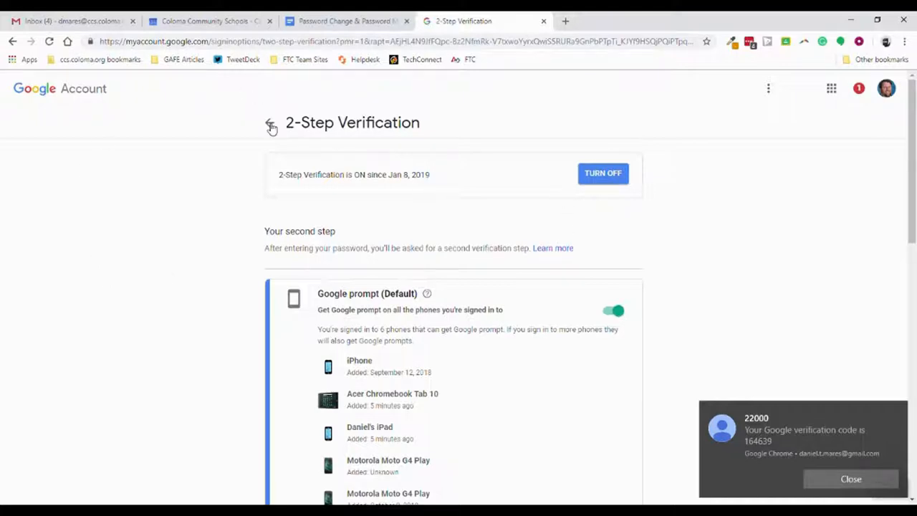
left_click(271, 122)
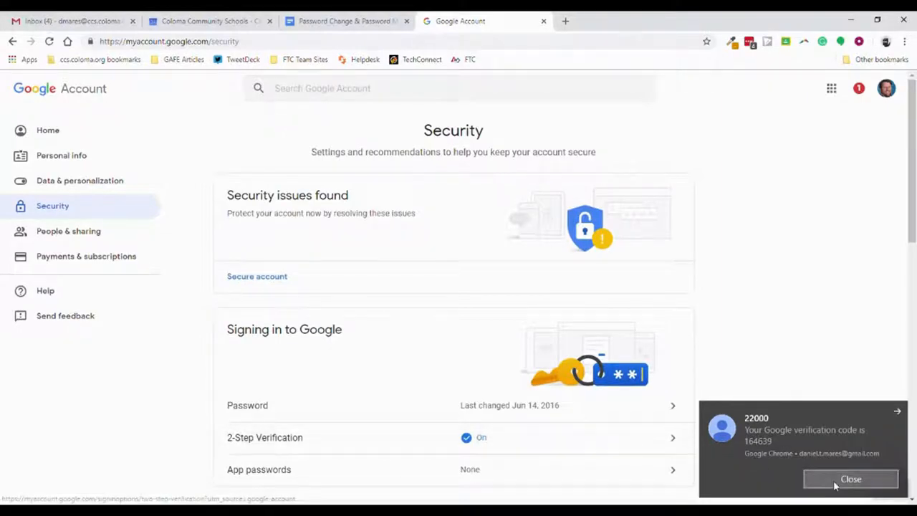
- Dismiss the Chrome verification-code notification and scroll down the Security page
left_click(850, 479)
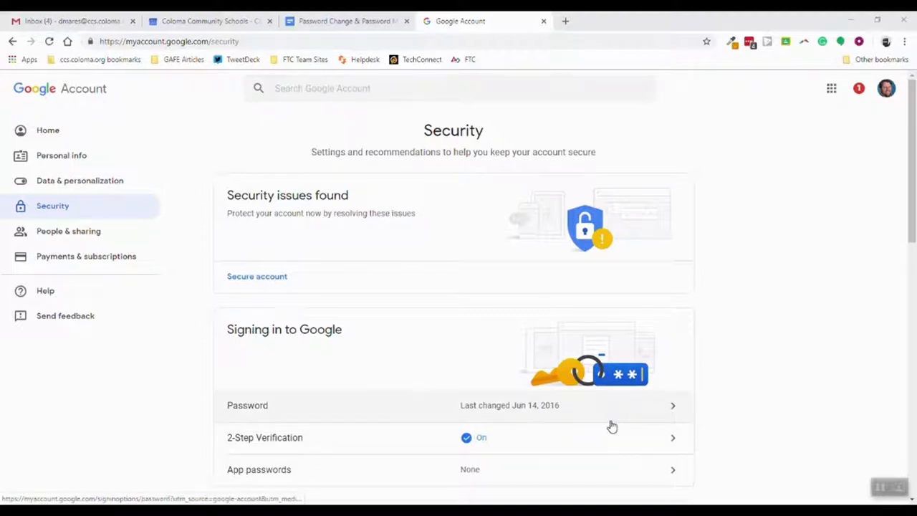
scroll("down", 3)
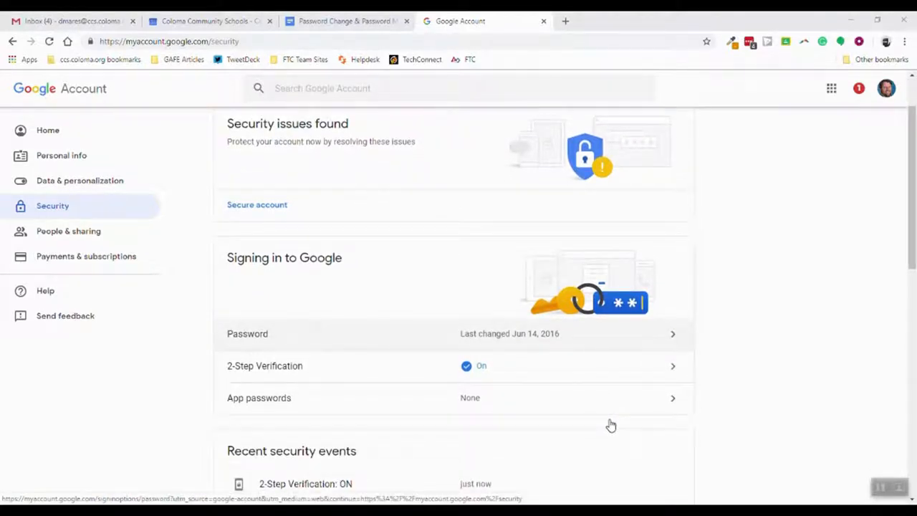
mouse_move(547, 345)
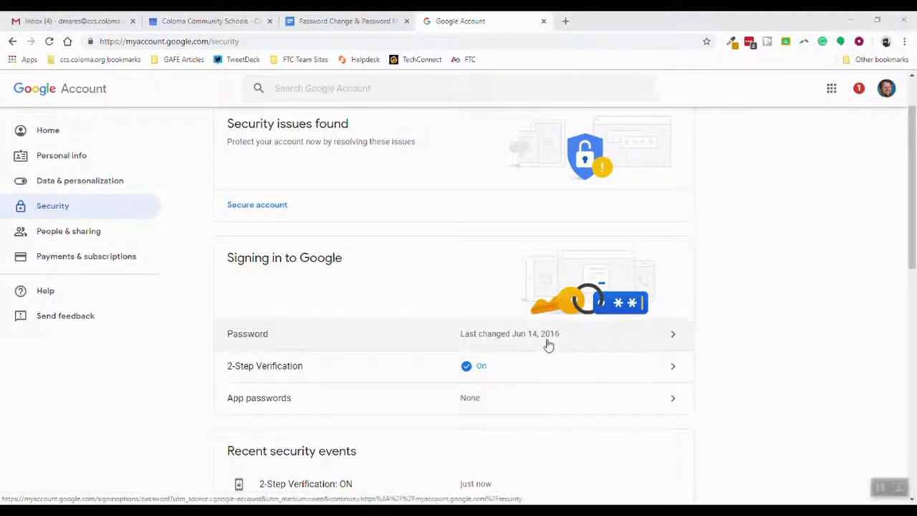